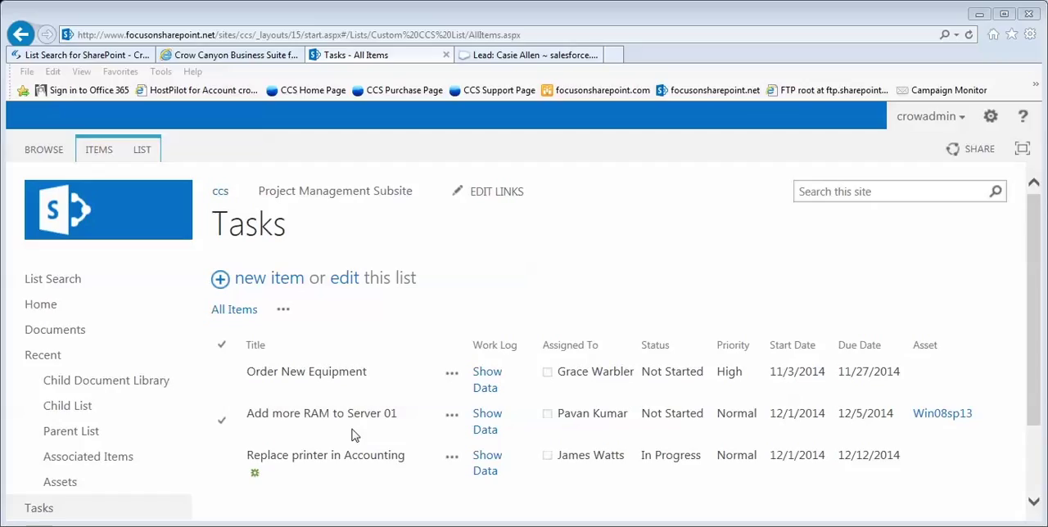
mouse_move(293, 292)
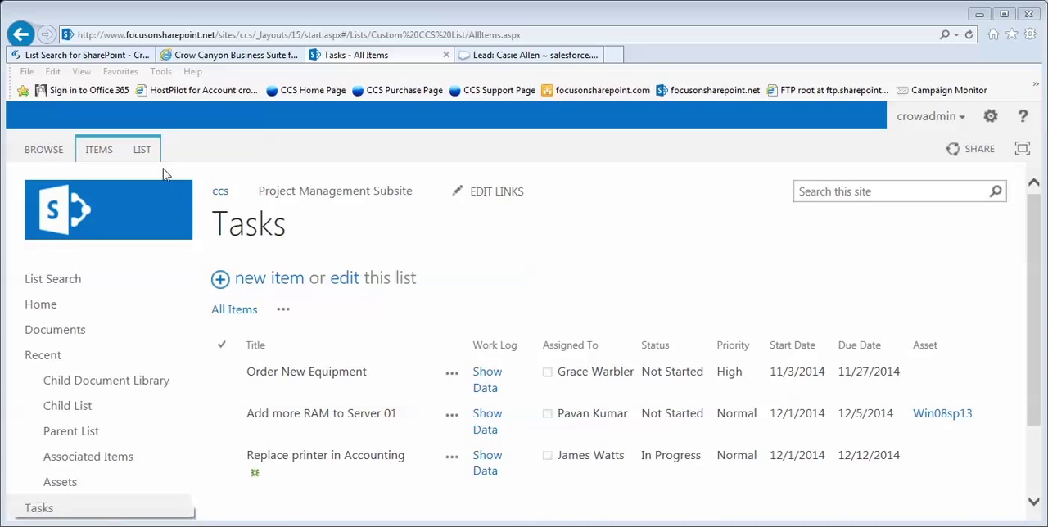
Step: Switch to the LIST ribbon tab on the Tasks list to reveal the Print command
click(142, 149)
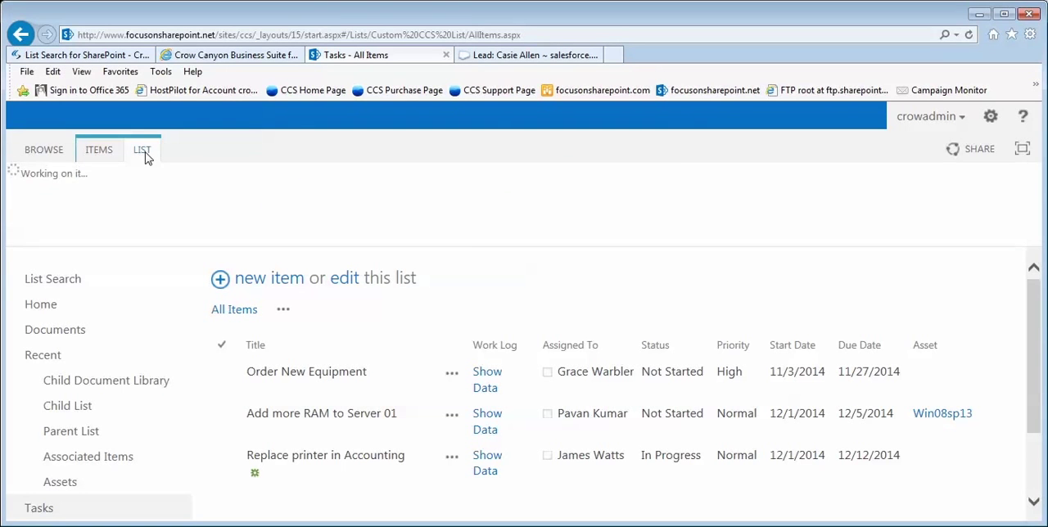
click(142, 149)
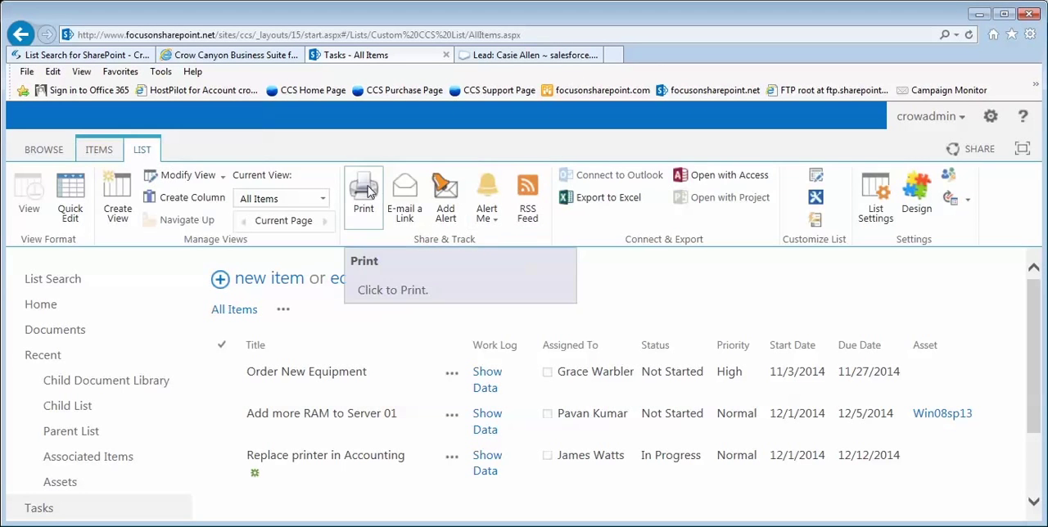
Step: Print the three tasks with the Print List template as 'List of Open Tickets' and download the PDF
click(363, 193)
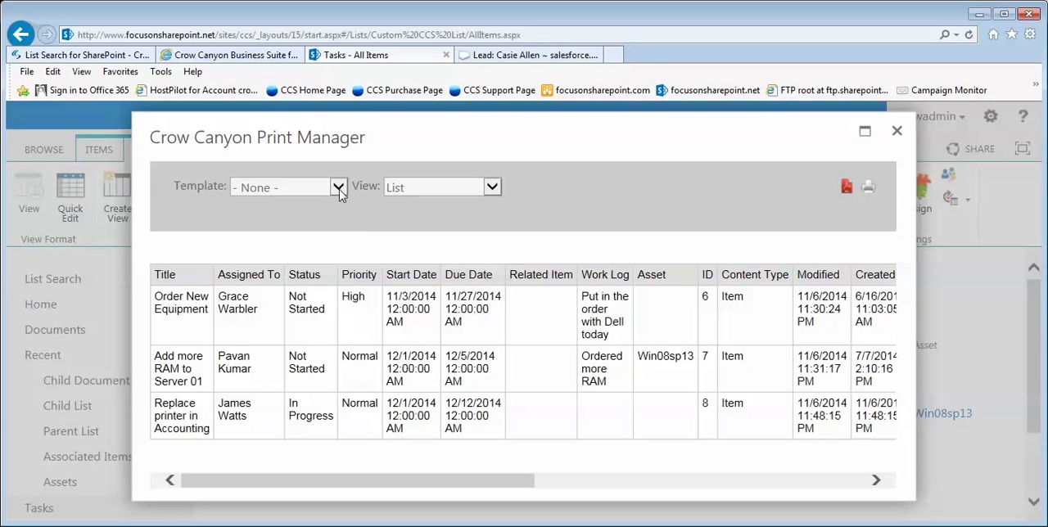
click(282, 187)
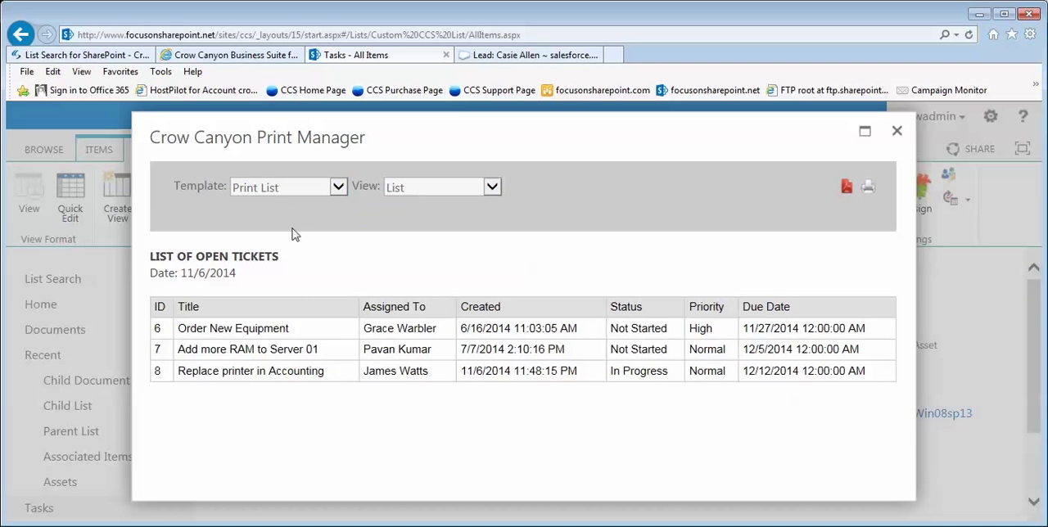
mouse_move(203, 324)
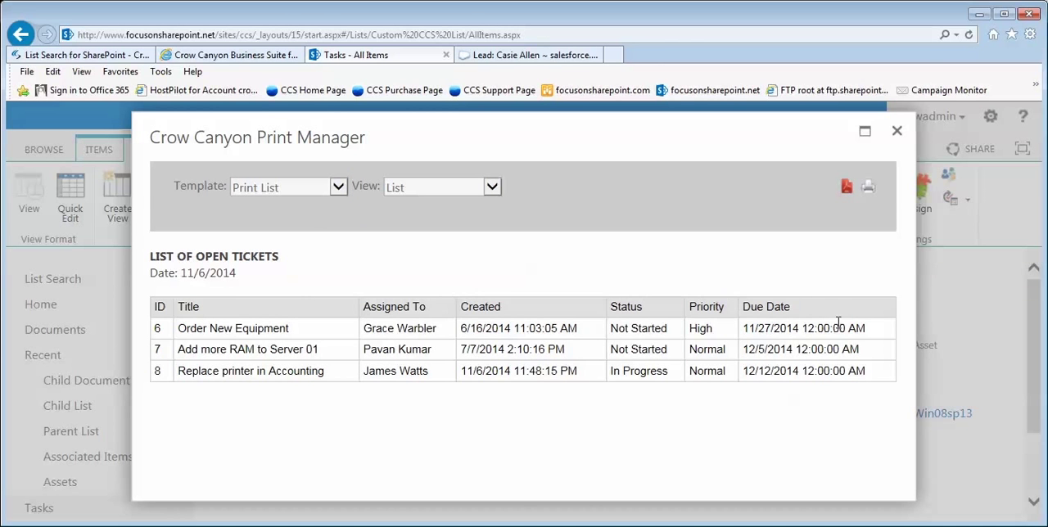
click(847, 186)
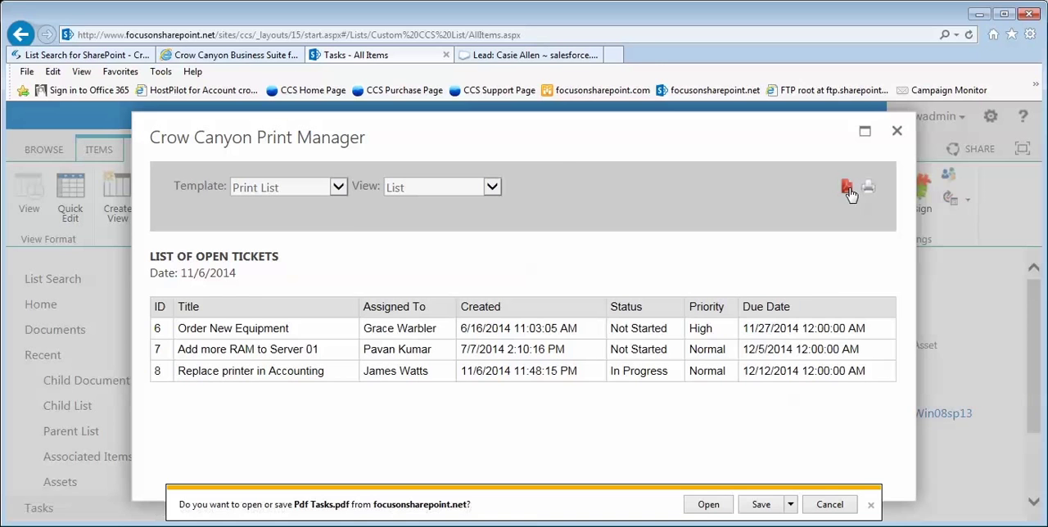
Step: Open Pdf Tasks.pdf in Adobe Reader to view the List of Open Tickets table
click(707, 504)
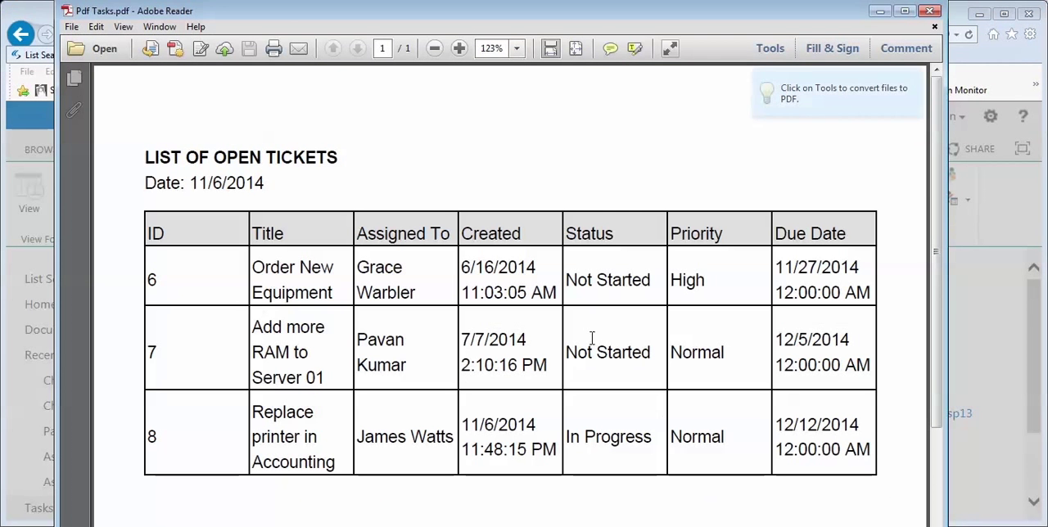
mouse_move(321, 247)
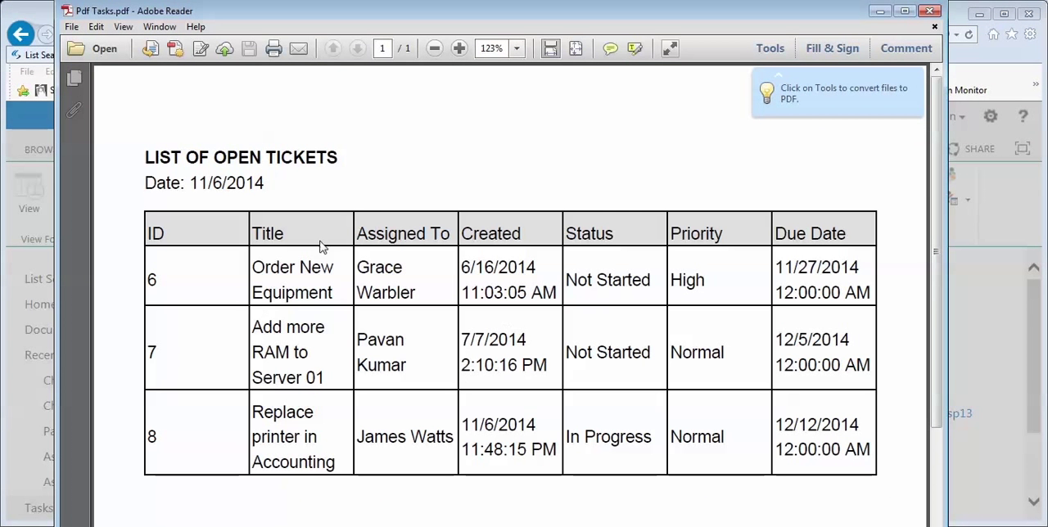
mouse_move(152, 155)
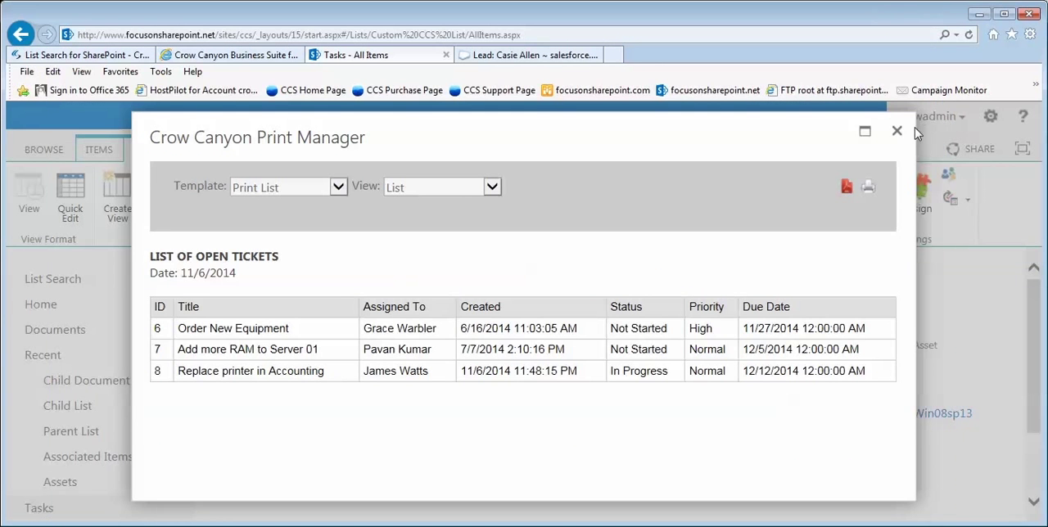
Step: Close the list preview, then export 'Order New Equipment' with the Work Order template as PDF
click(897, 131)
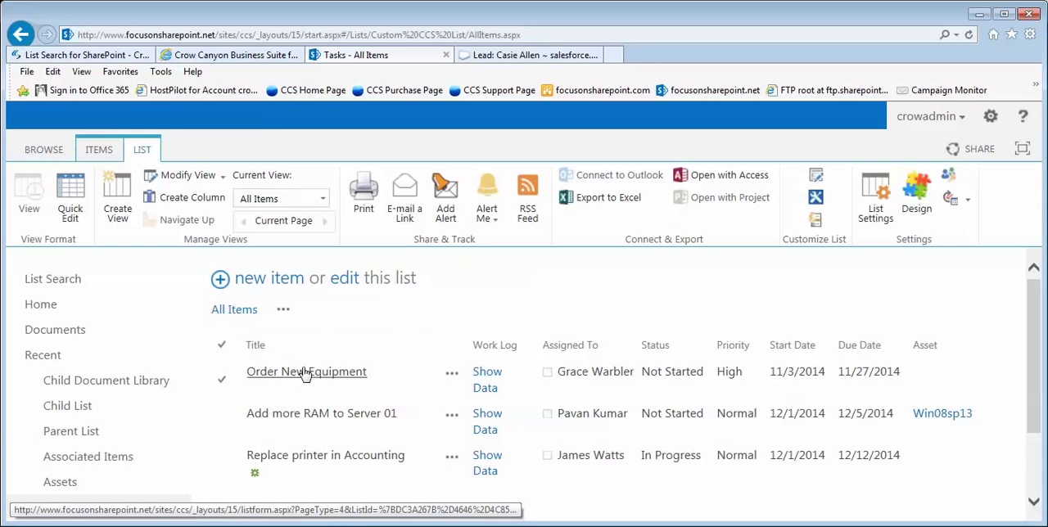
click(306, 372)
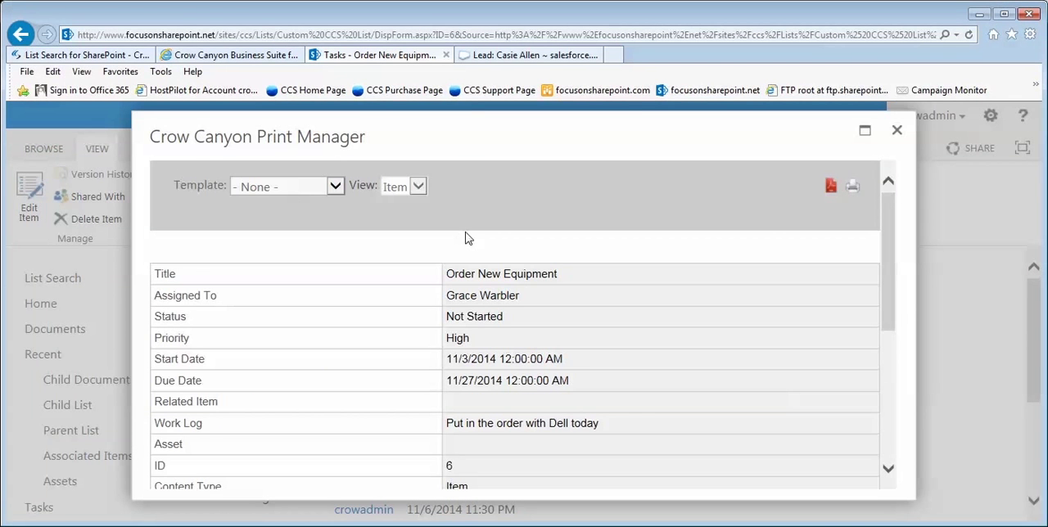
click(286, 186)
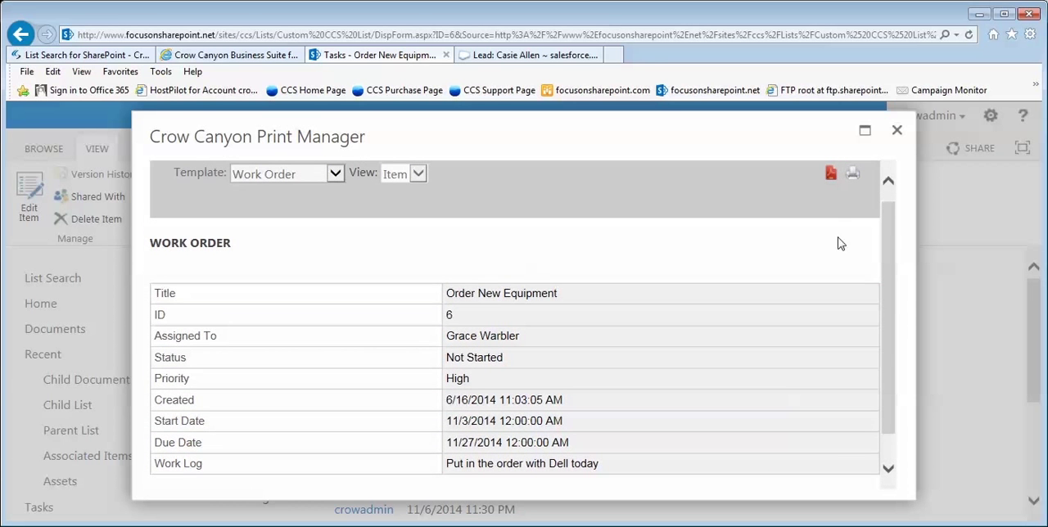
click(831, 173)
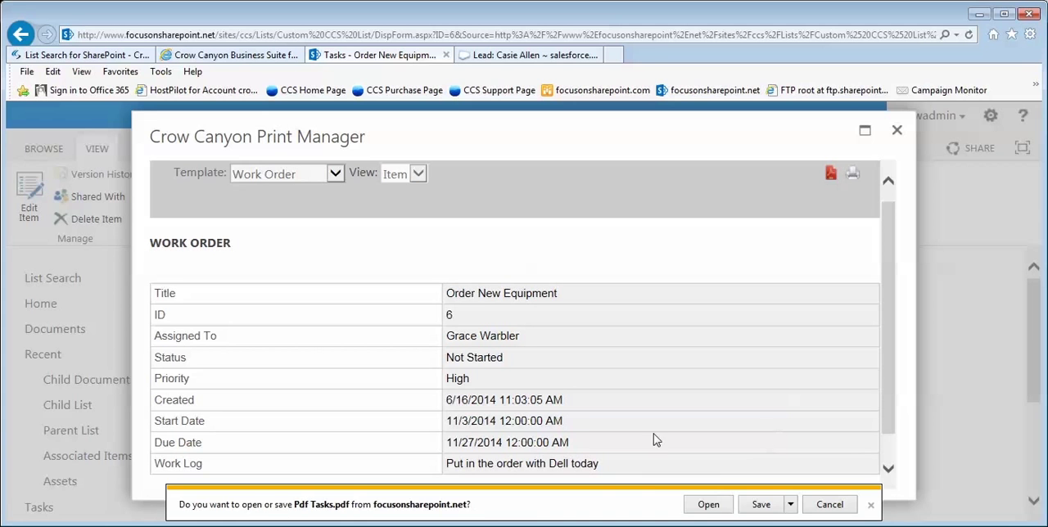
Step: Open the 'Order New Equipment' Work Order PDF in Adobe Reader
click(707, 504)
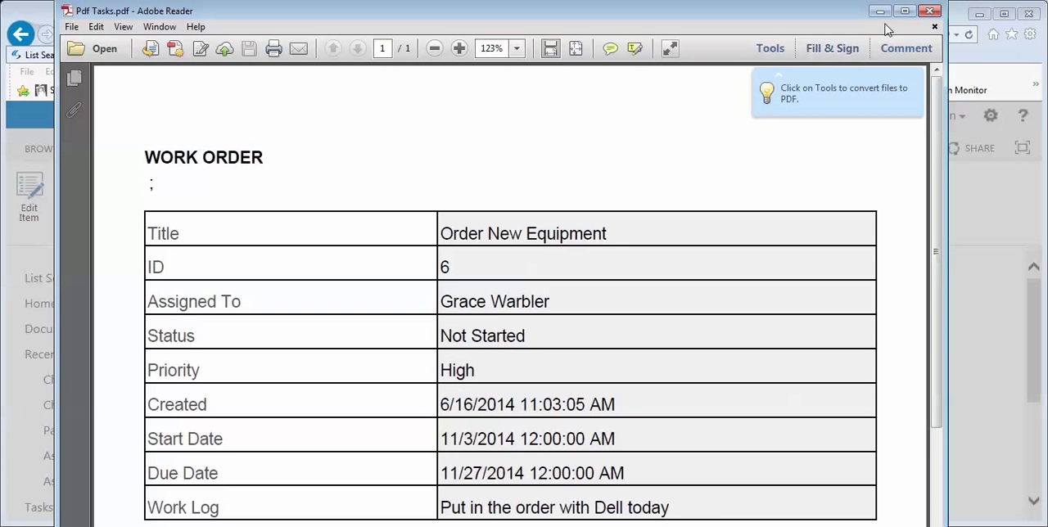
mouse_move(287, 167)
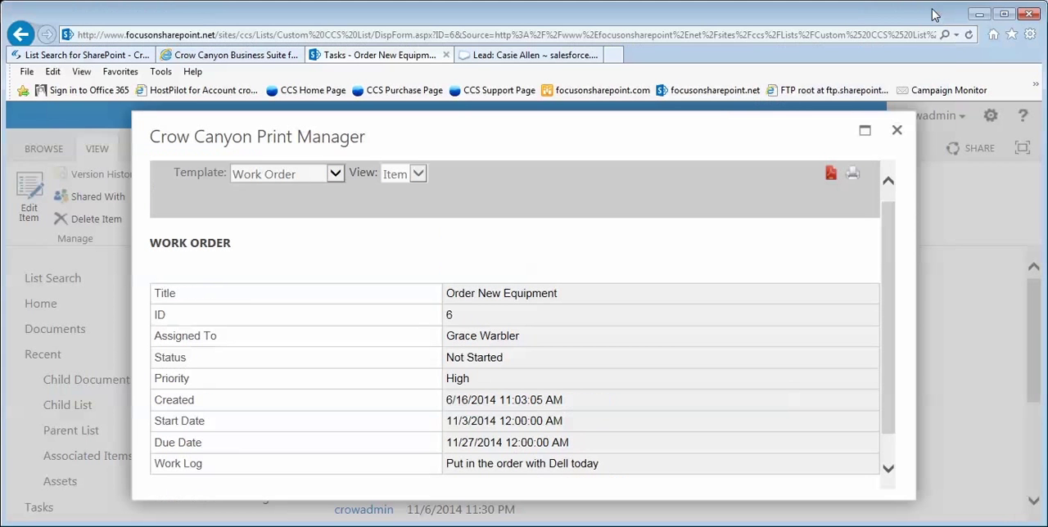
Step: Close the item's Print Manager dialog and go to the Tasks list settings
click(896, 130)
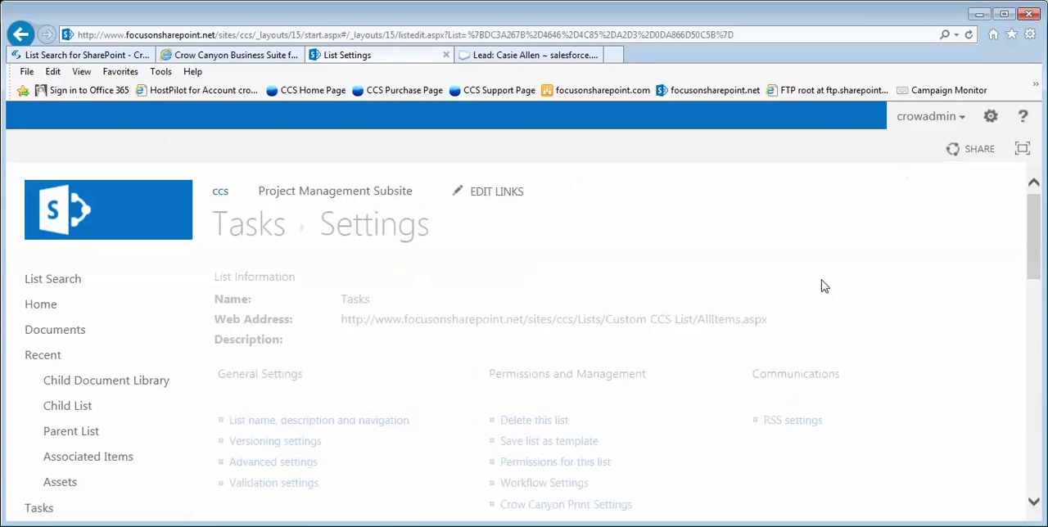
Step: Open Crow Canyon Print Settings for Tasks and scroll through the Work Order and Print List templates
click(565, 504)
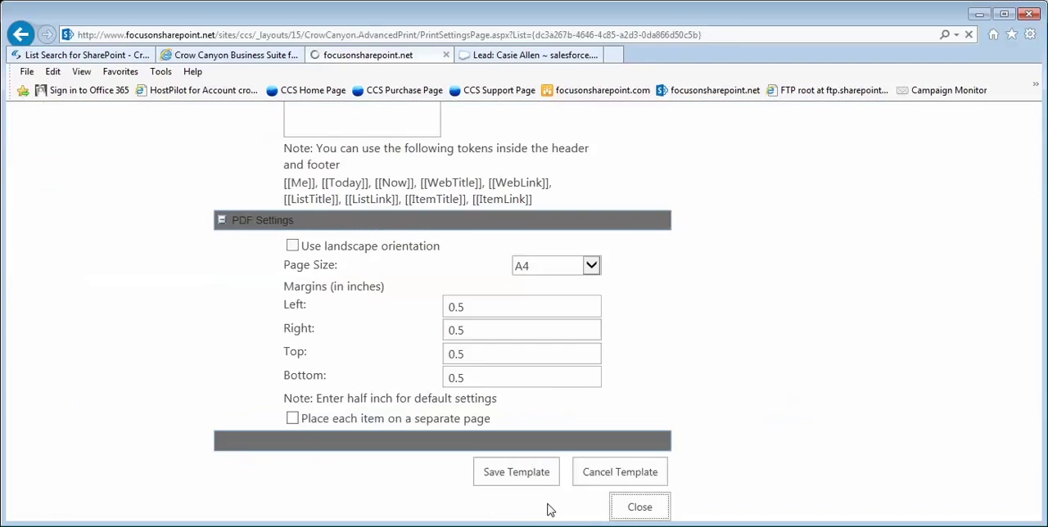
click(639, 507)
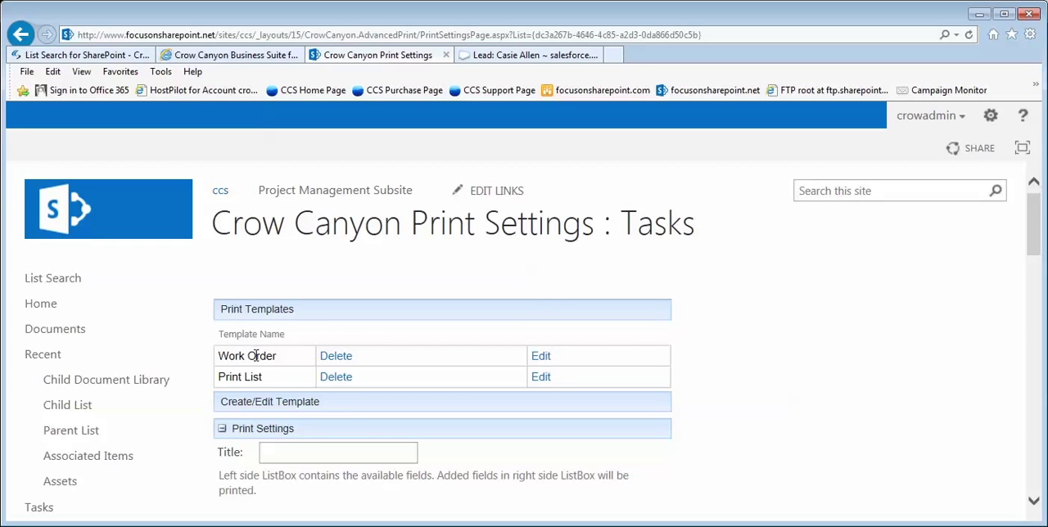
mouse_move(573, 390)
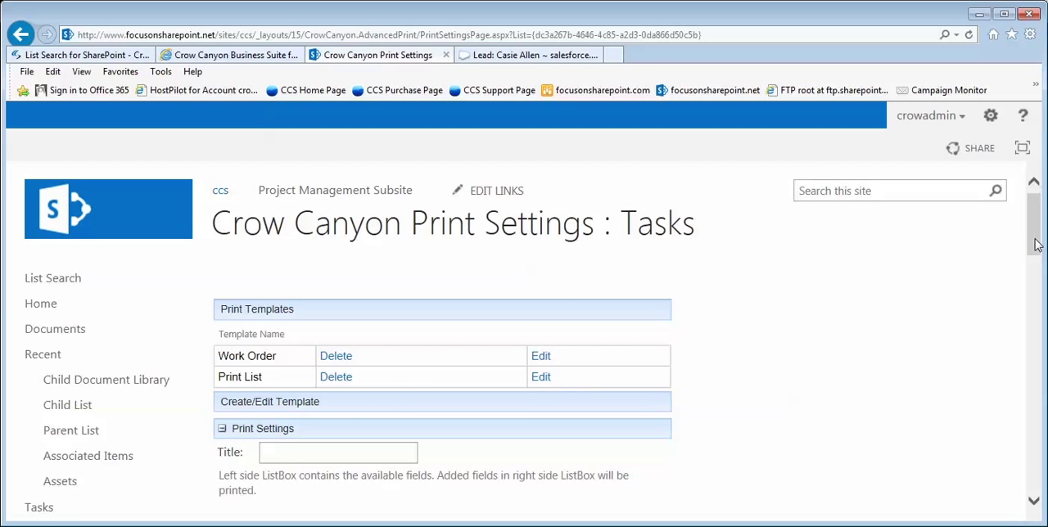
scroll(down, 3)
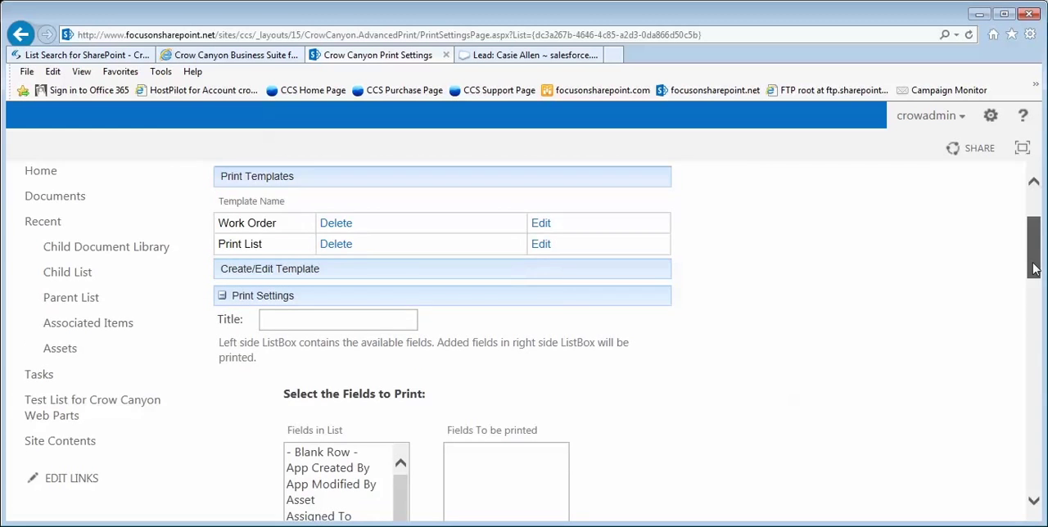
scroll(down, 3)
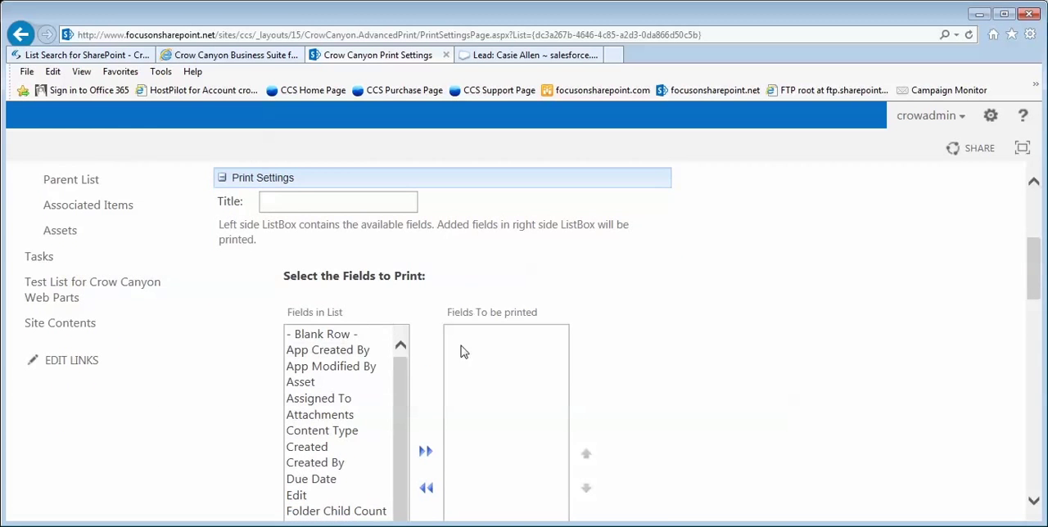
scroll(down, 3)
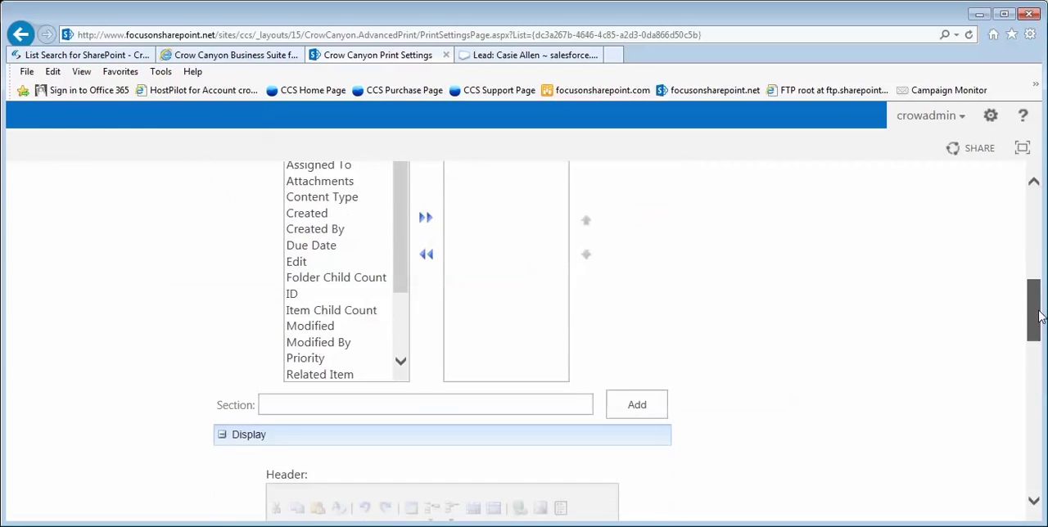
scroll(down, 3)
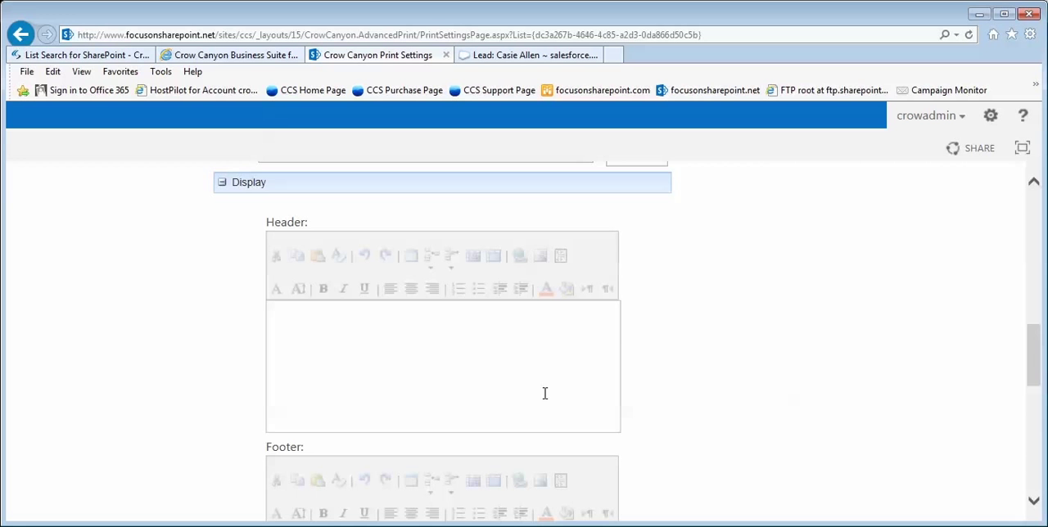
scroll(down, 3)
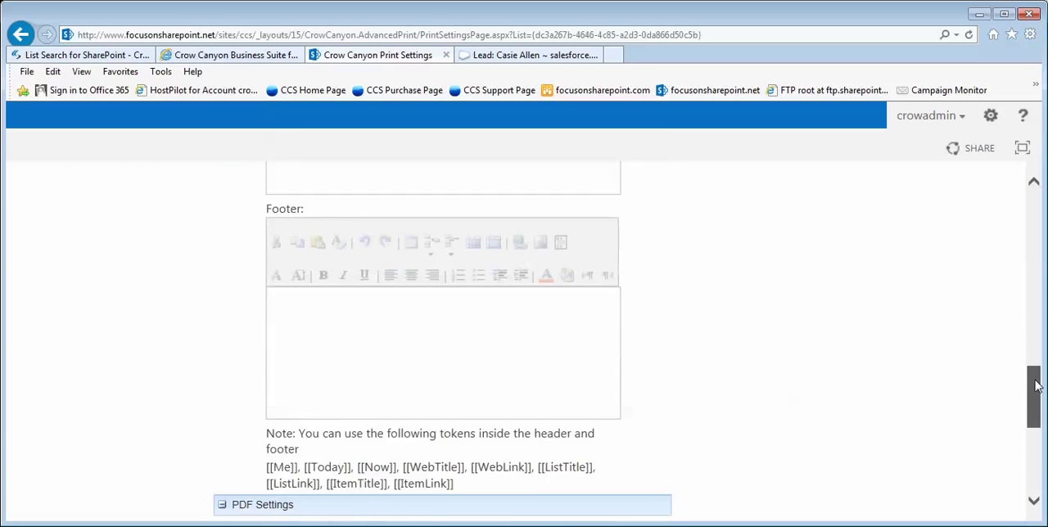
scroll(down, 3)
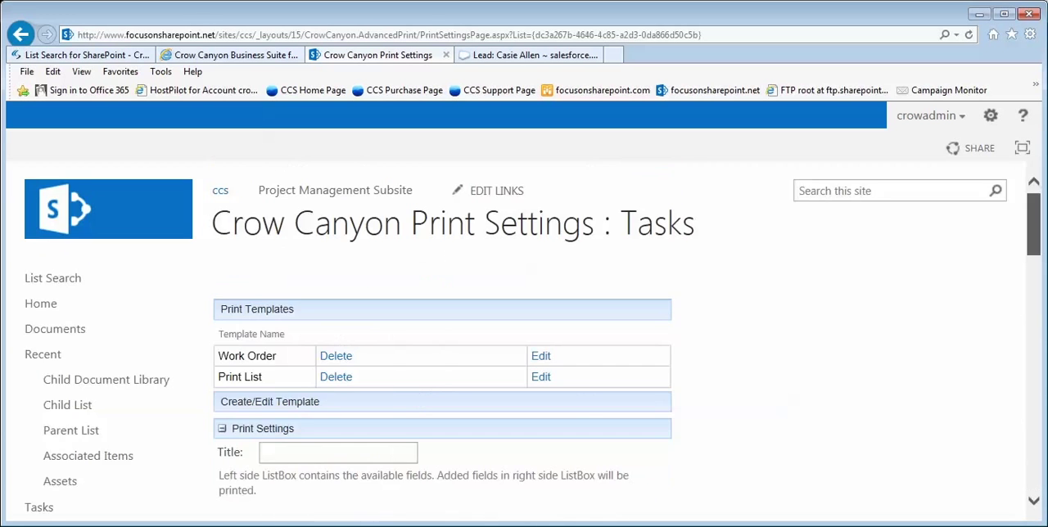
mouse_move(541, 360)
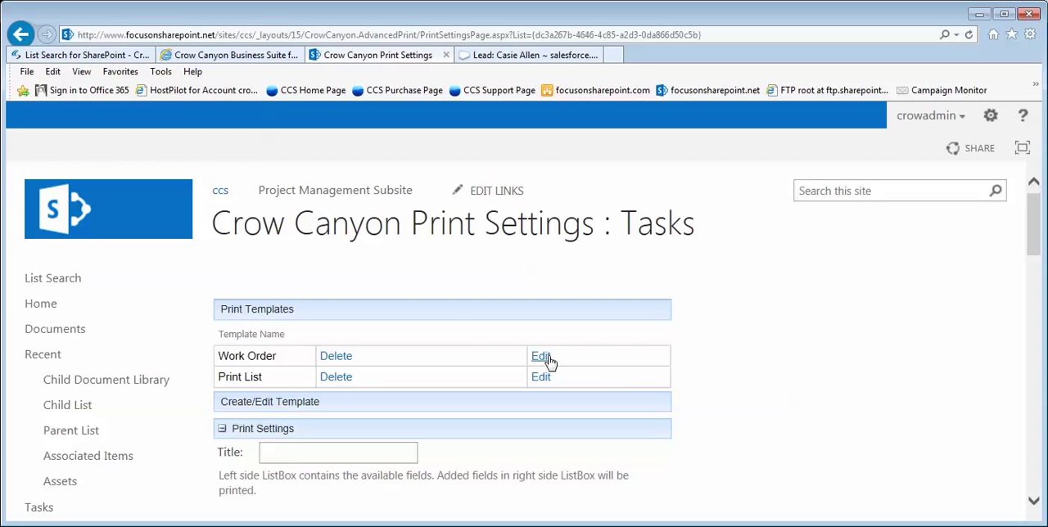
Step: Load the Work Order template and scroll through its fields and header settings
click(538, 355)
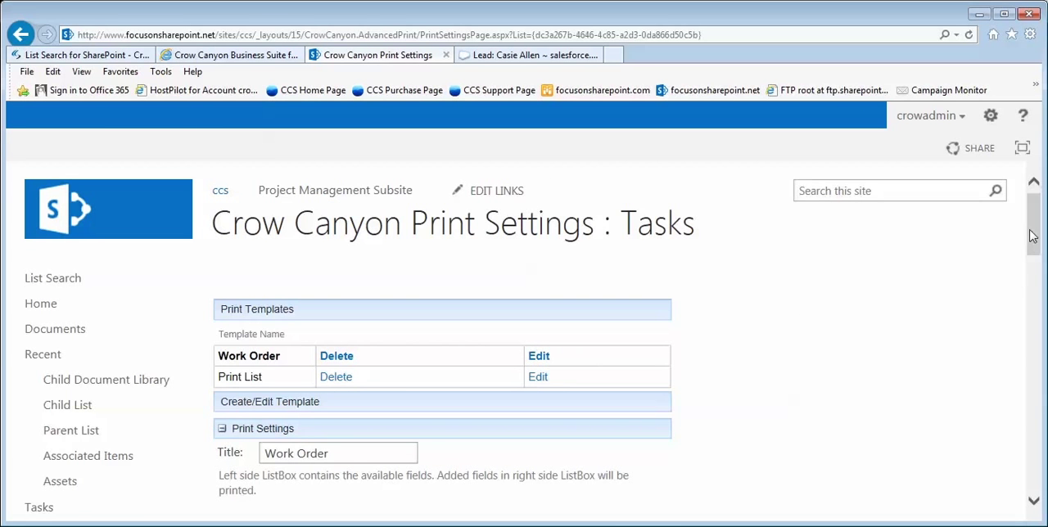
scroll(down, 3)
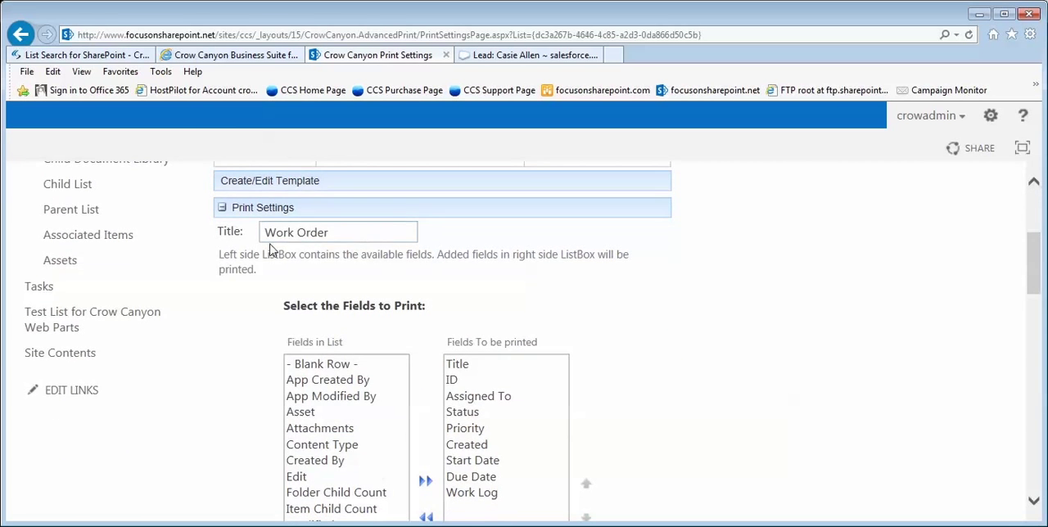
click(458, 363)
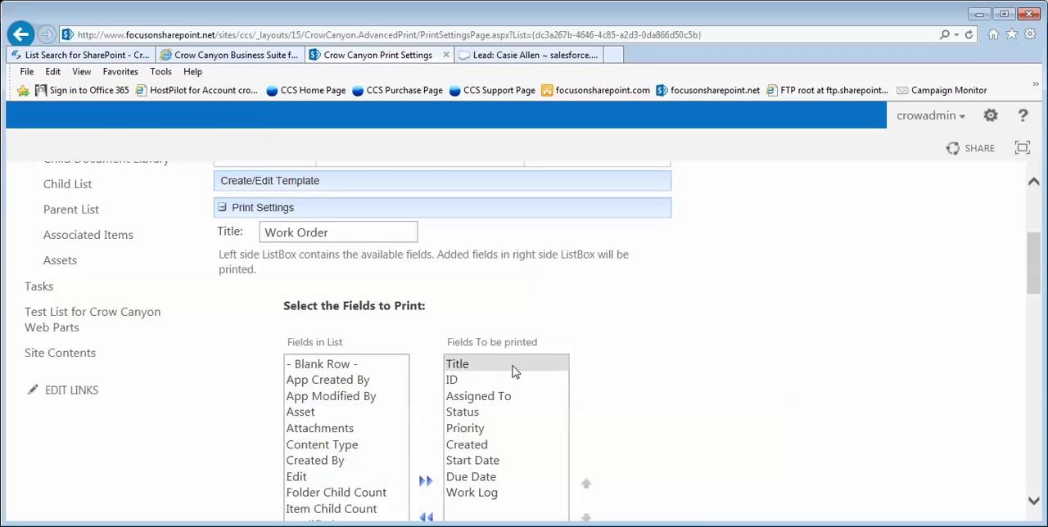
scroll(down, 3)
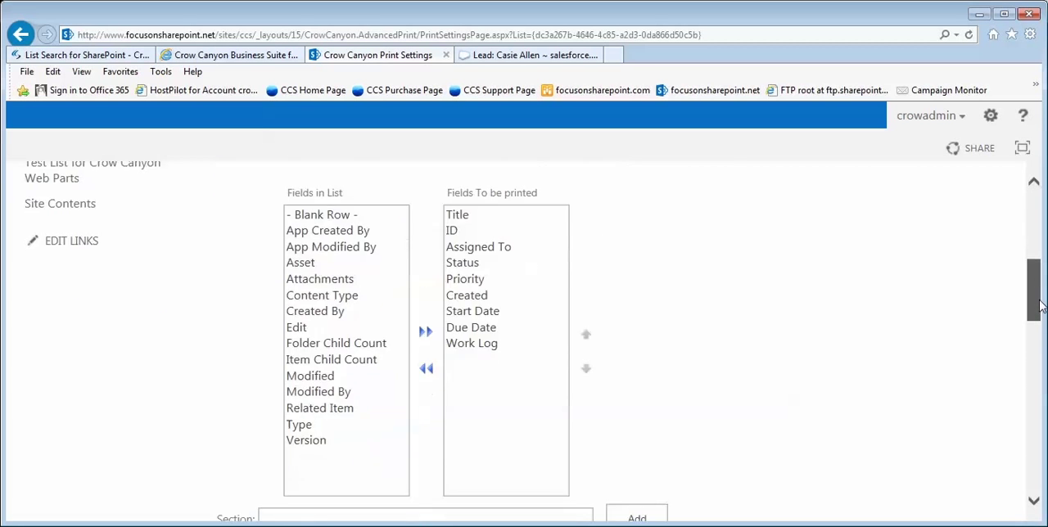
scroll(down, 3)
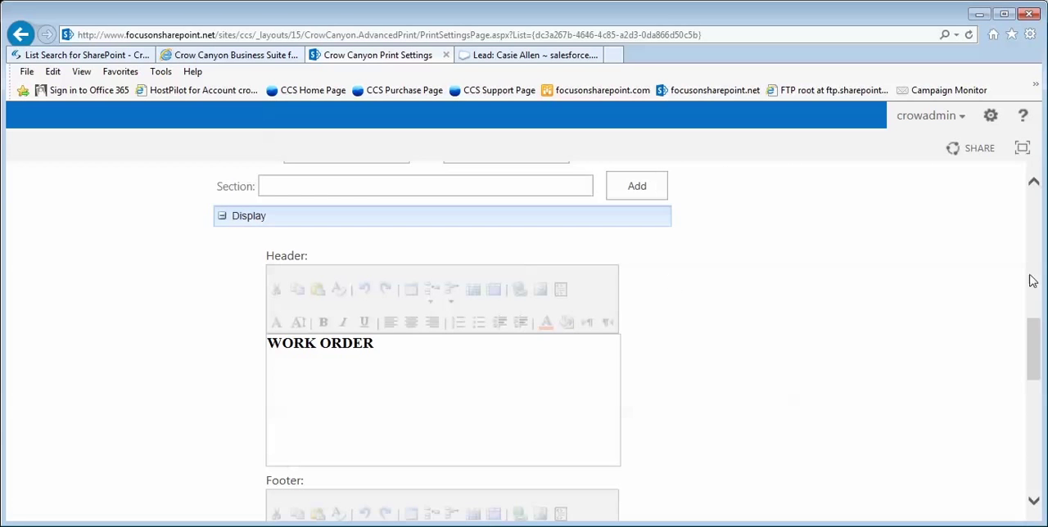
scroll(down, 3)
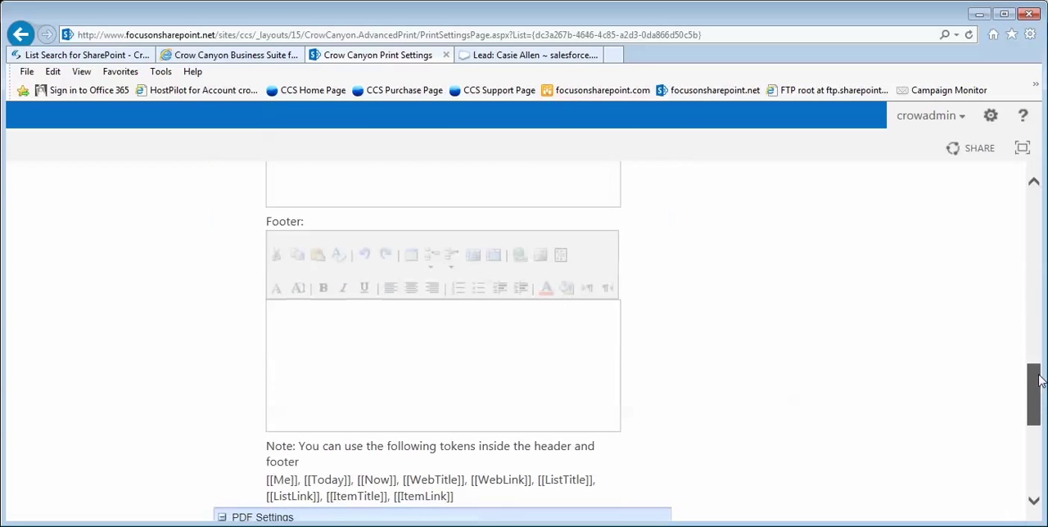
scroll(down, 3)
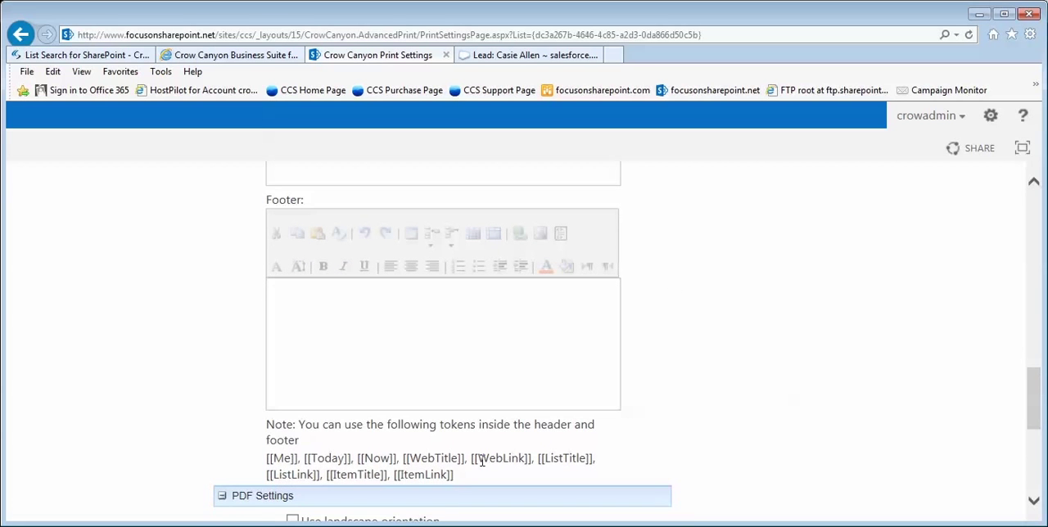
Step: Highlight the header and footer tokens, review the PDF settings, and close to Tasks
drag(266, 458, 455, 475)
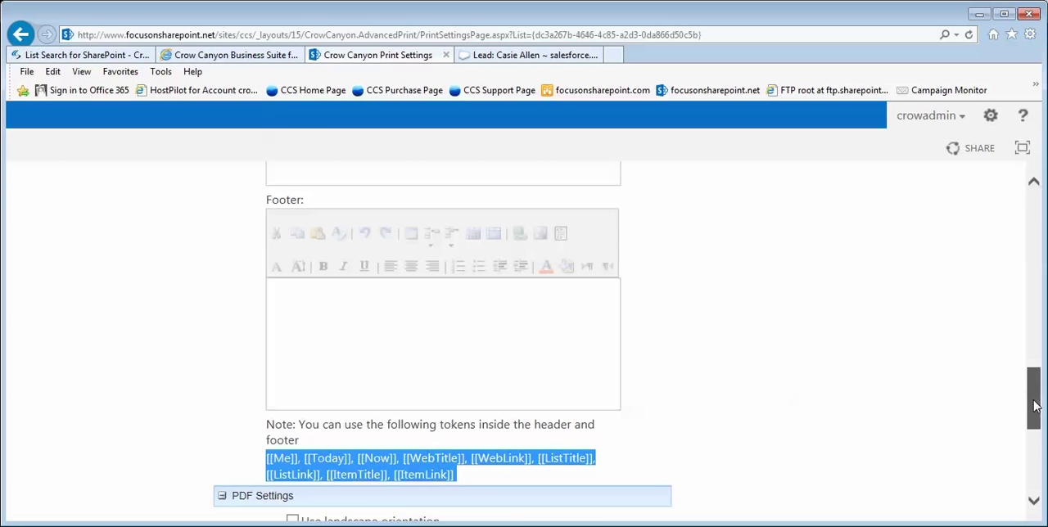
scroll(down, 3)
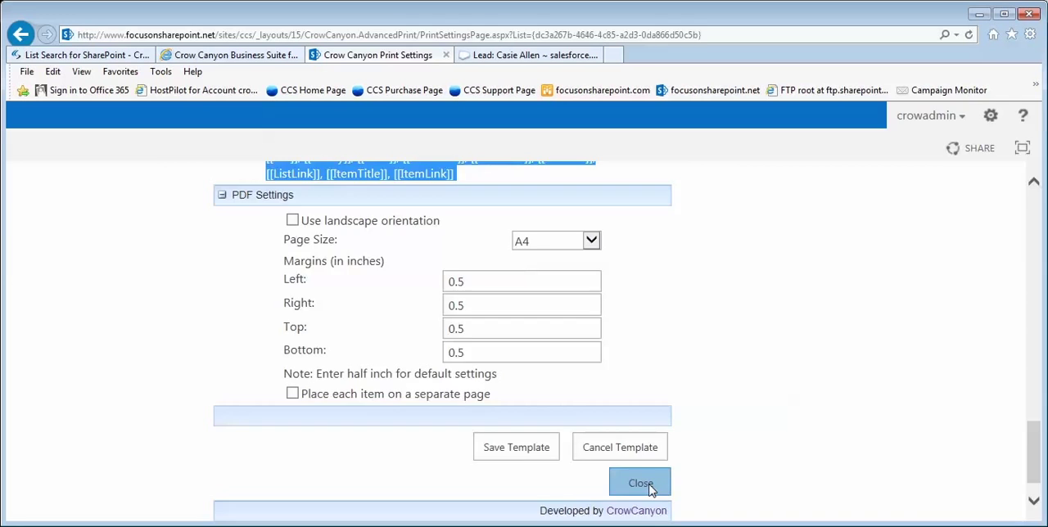
click(639, 483)
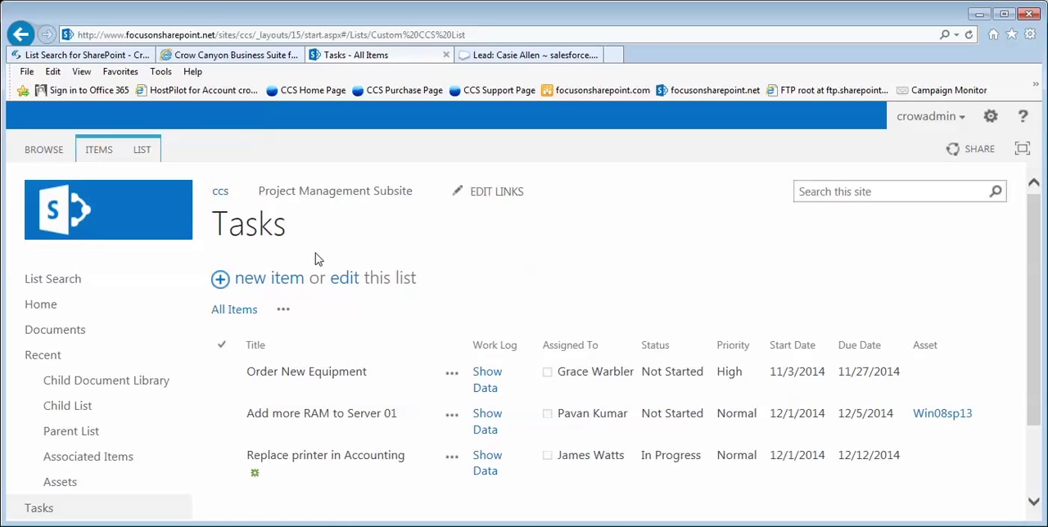
mouse_move(168, 191)
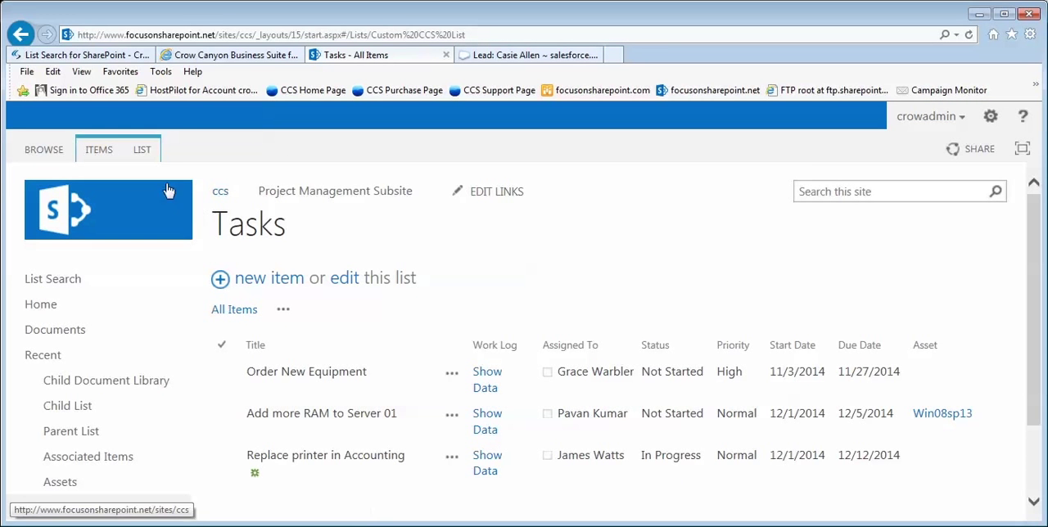
Step: Reopen Print Manager for all three tasks from the LIST ribbon
click(141, 149)
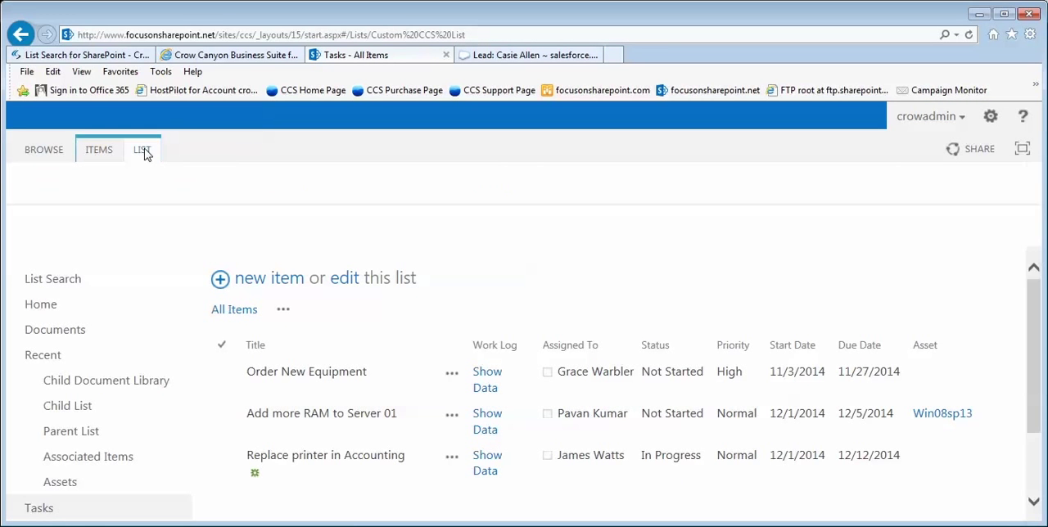
click(142, 149)
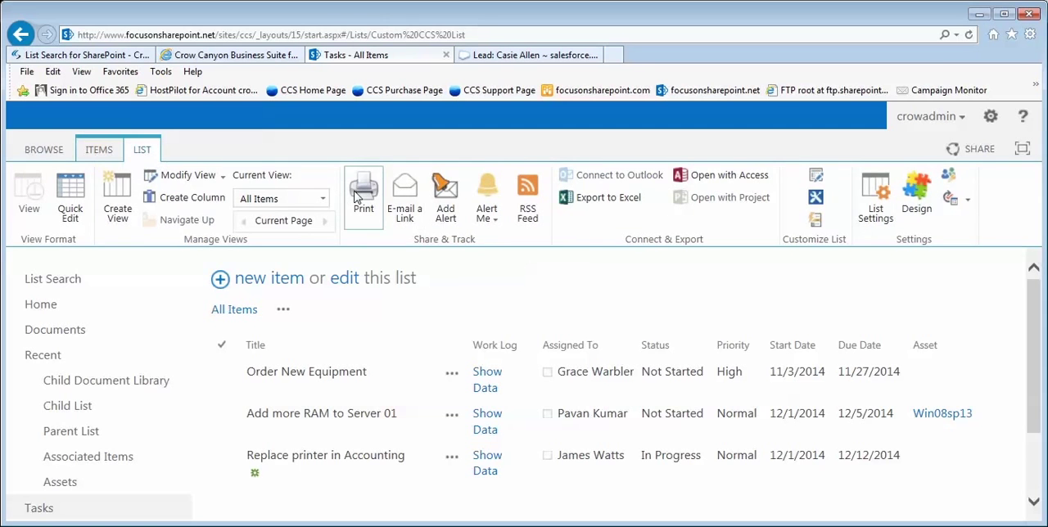
click(362, 194)
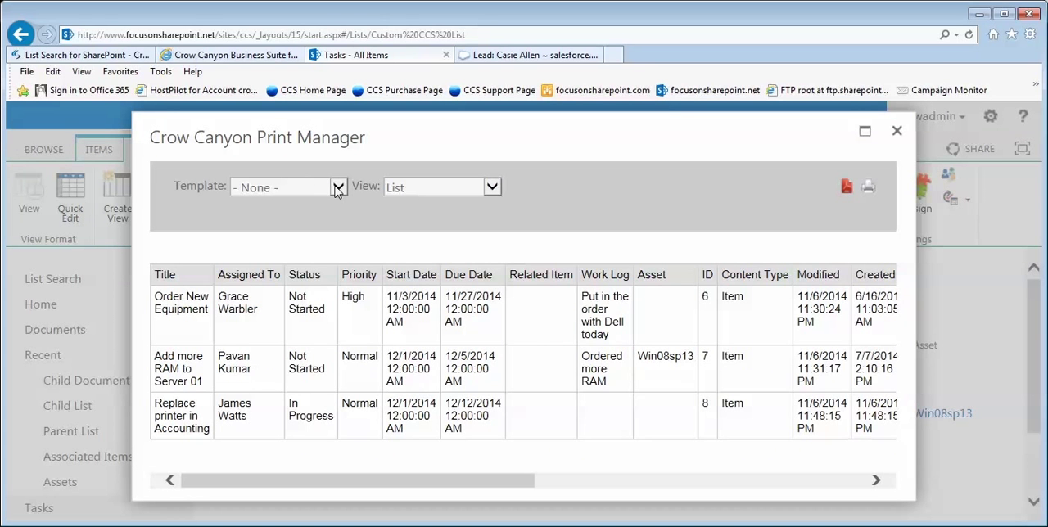
Step: Apply the Print List template and switch the preview to Item view
click(281, 187)
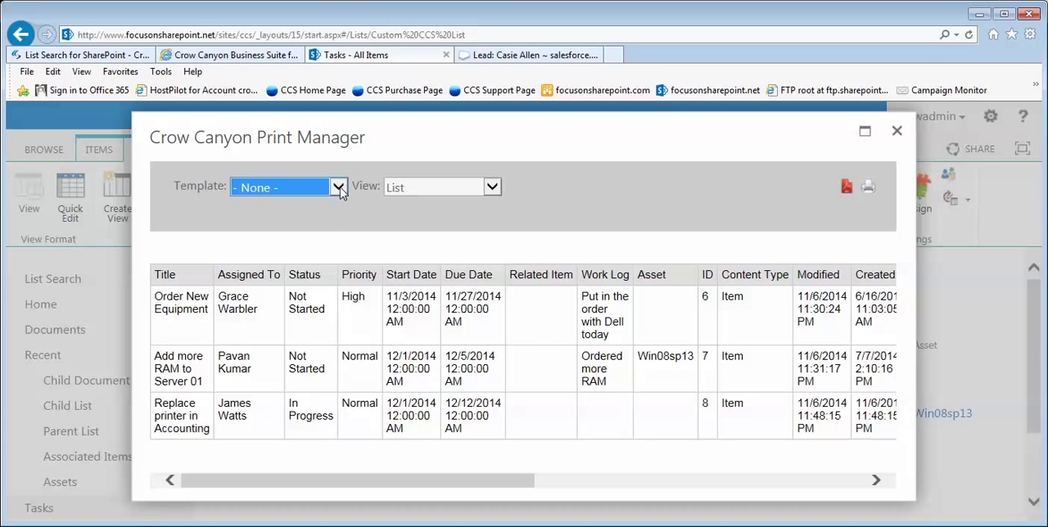
click(337, 187)
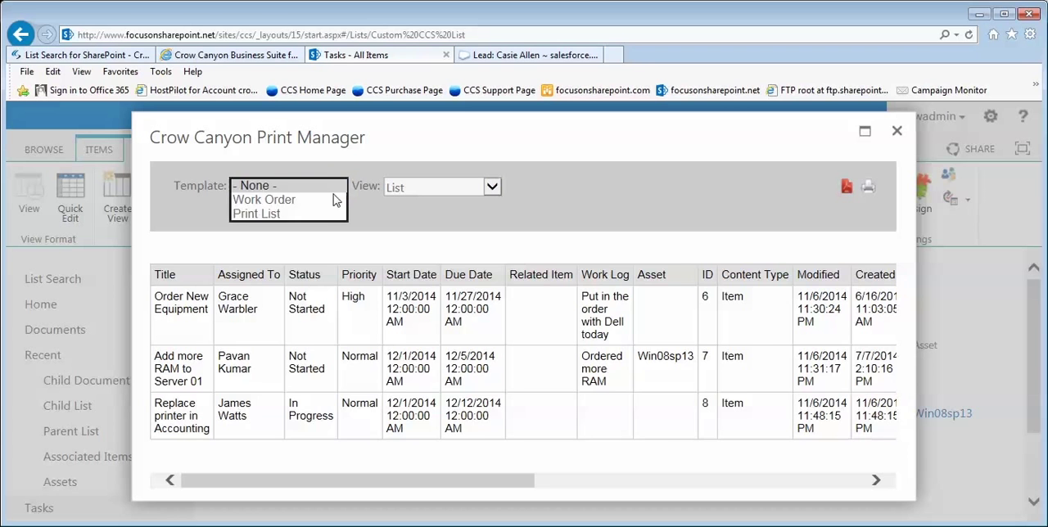
click(256, 214)
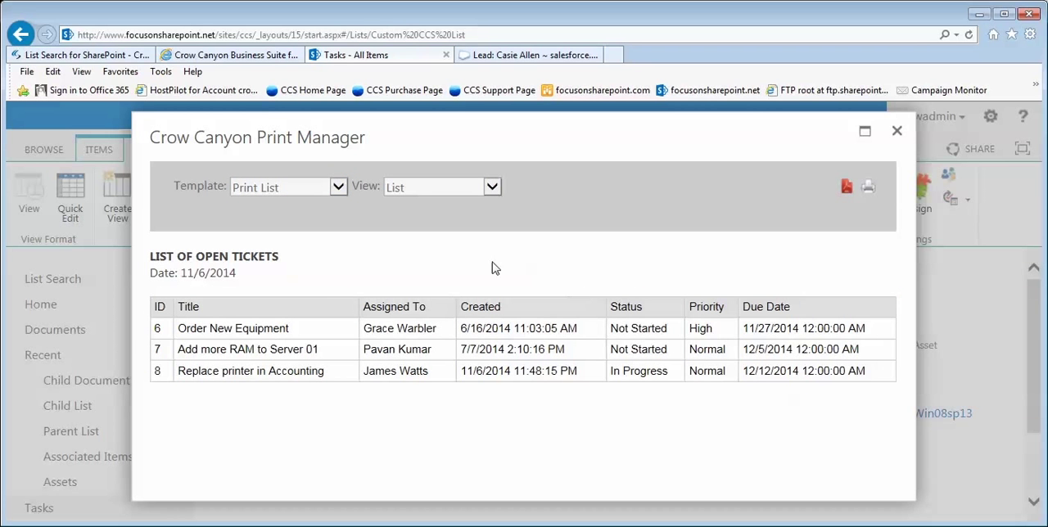
click(491, 186)
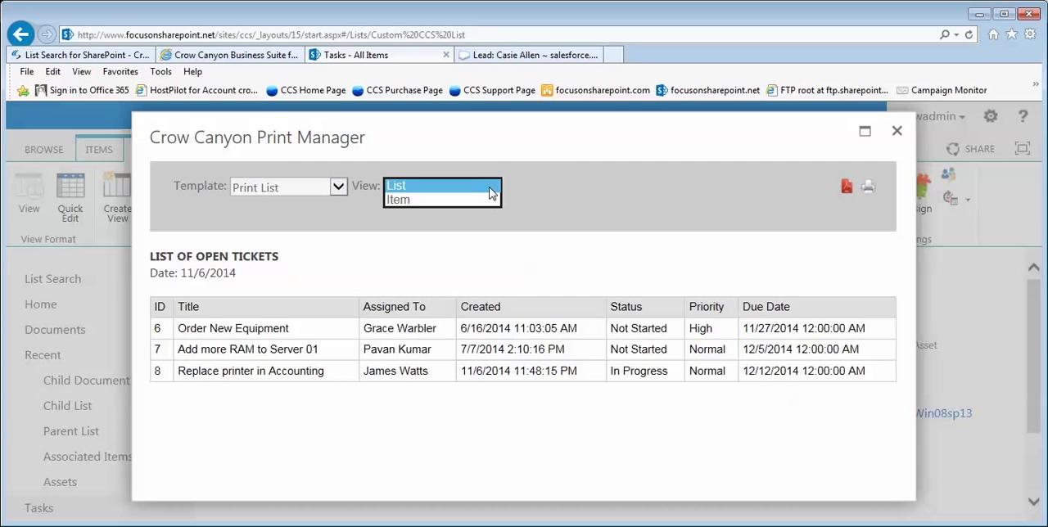
click(397, 198)
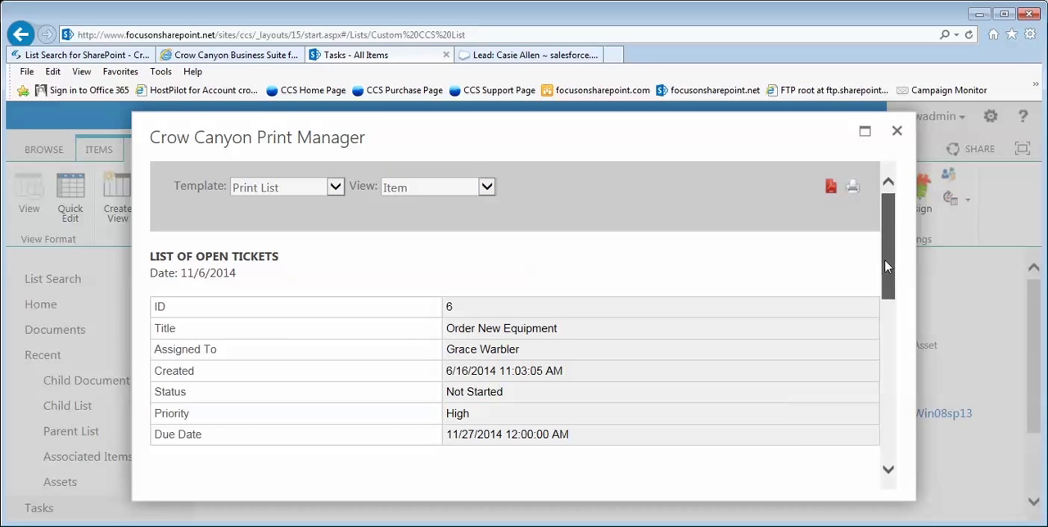
scroll(down, 3)
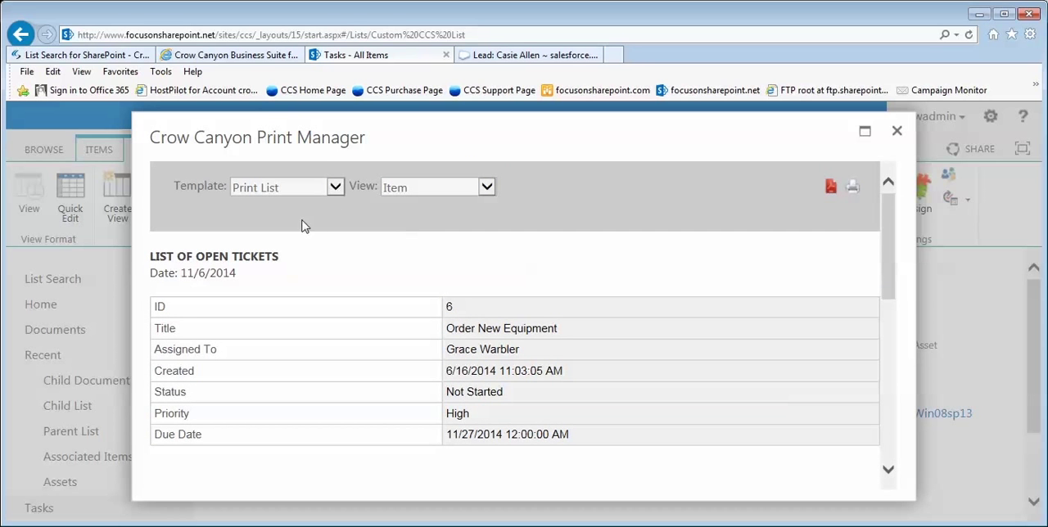
Step: Keep Print List, switch the preview back to List view, and close it
click(334, 186)
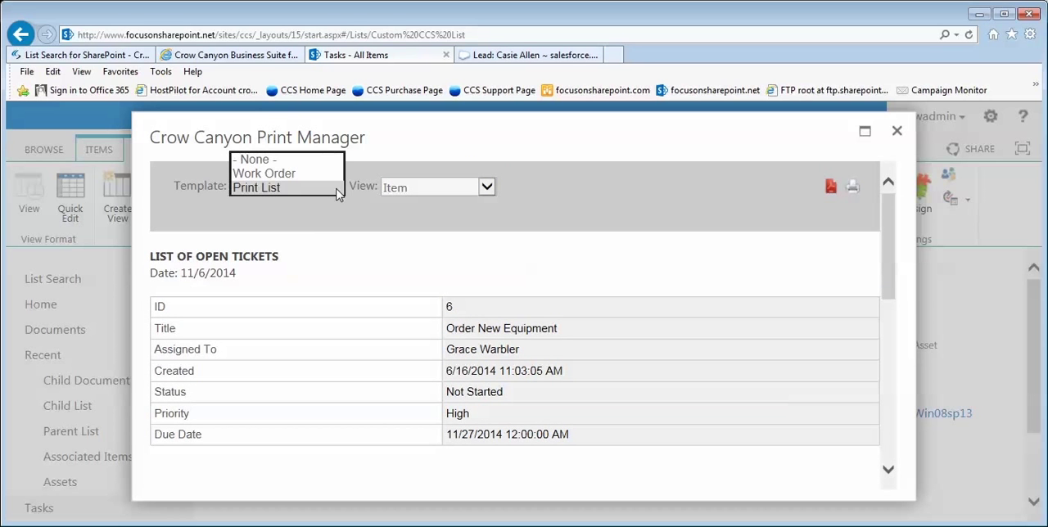
click(256, 187)
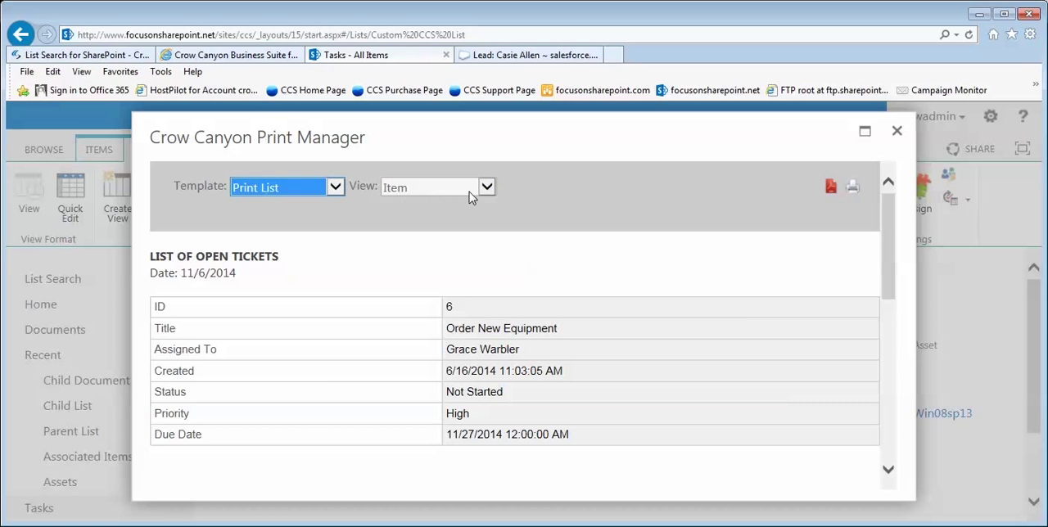
click(486, 187)
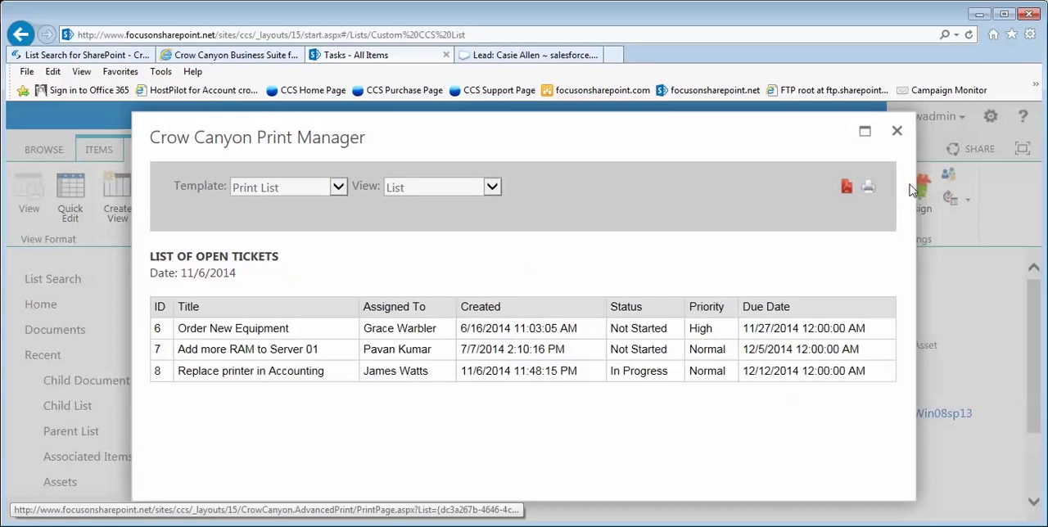
mouse_move(897, 131)
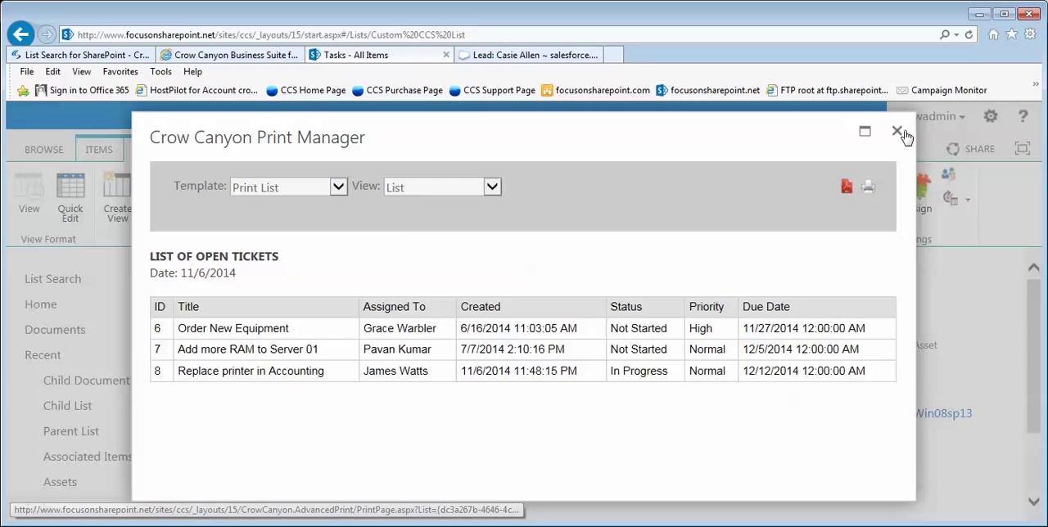
click(898, 131)
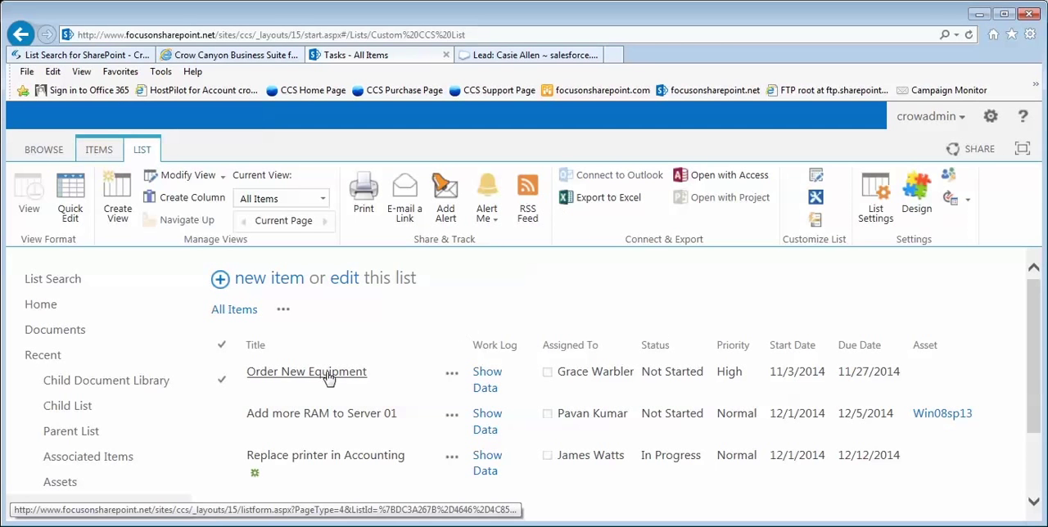
Step: Preview the Order New Equipment task's Work Order printout from its item page
click(307, 371)
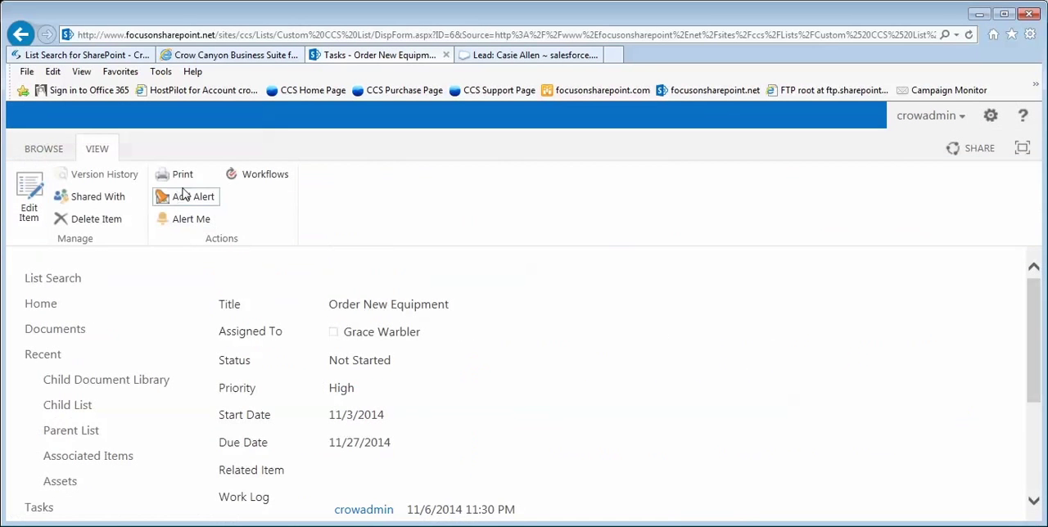
click(181, 173)
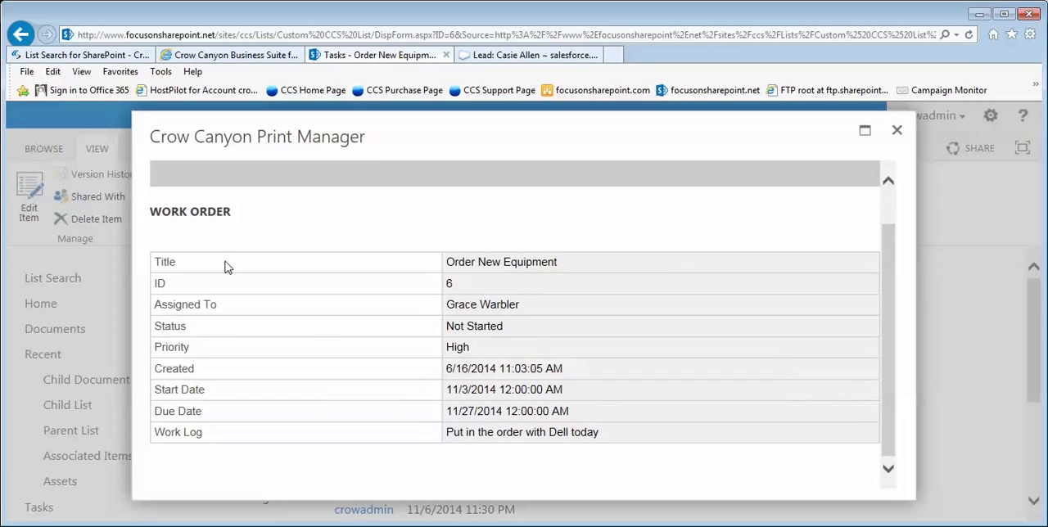
mouse_move(218, 235)
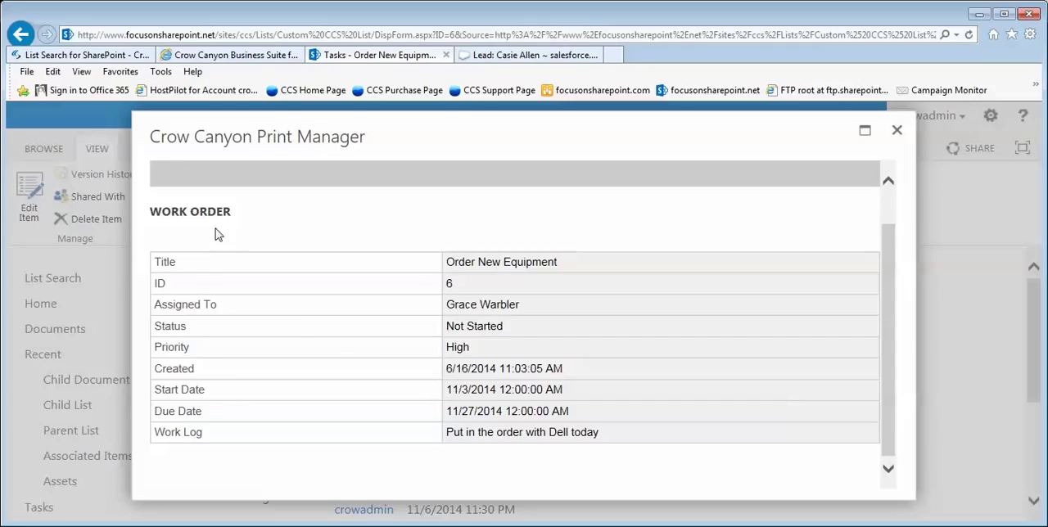
mouse_move(209, 358)
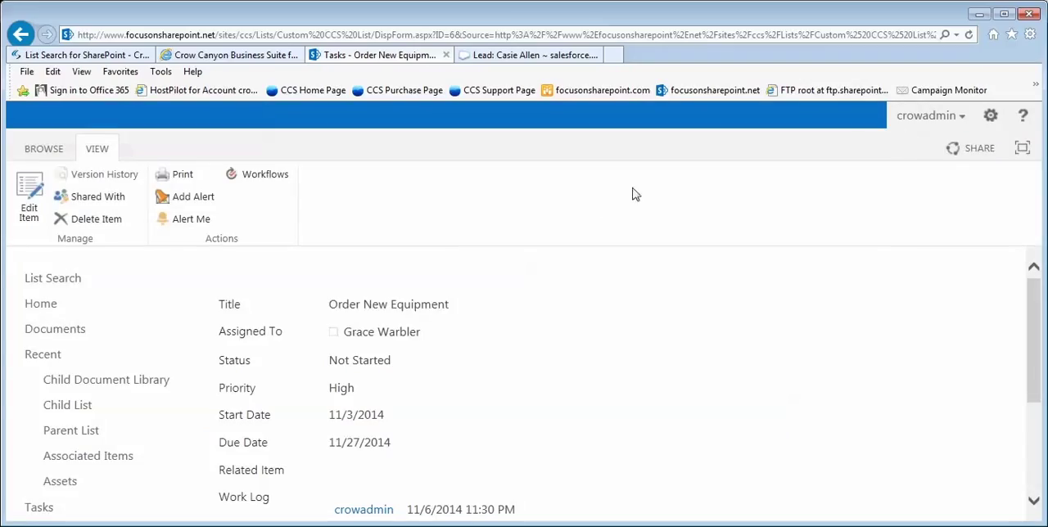
mouse_move(295, 280)
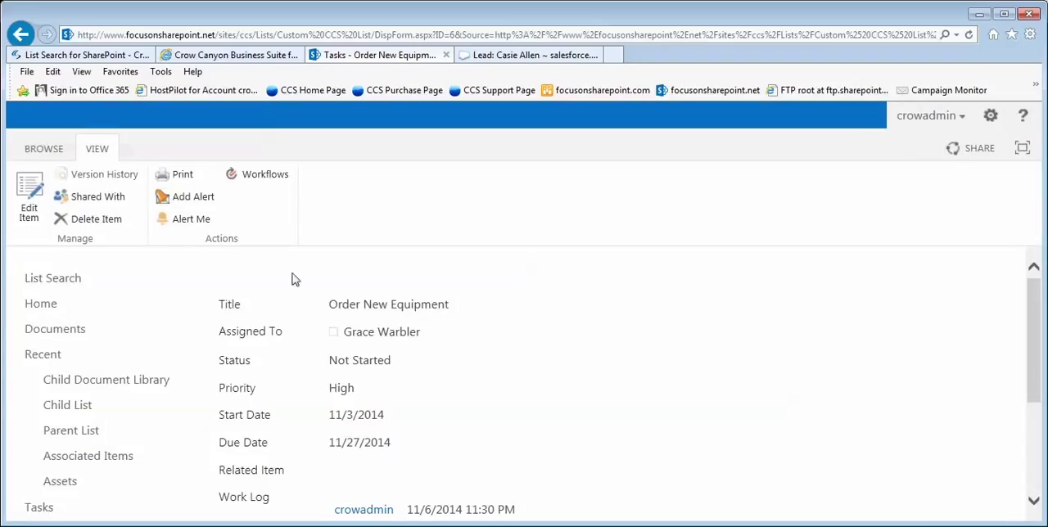